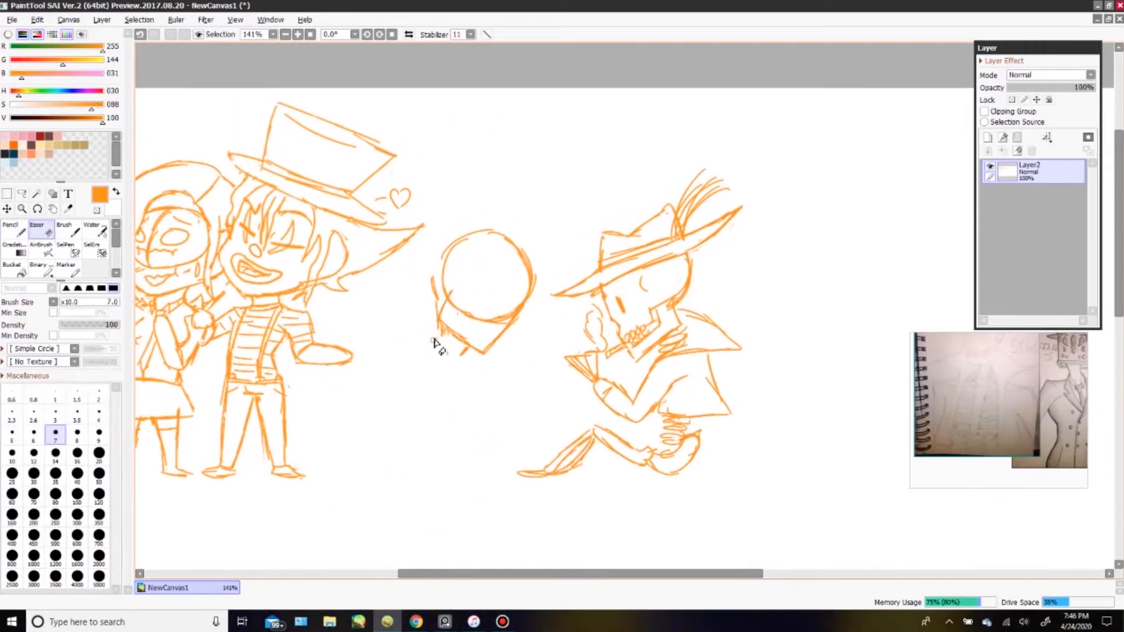
Sketch the TV-headed figure sitting with legs outstretched beside the skeleton in orange pencil
click(11, 228)
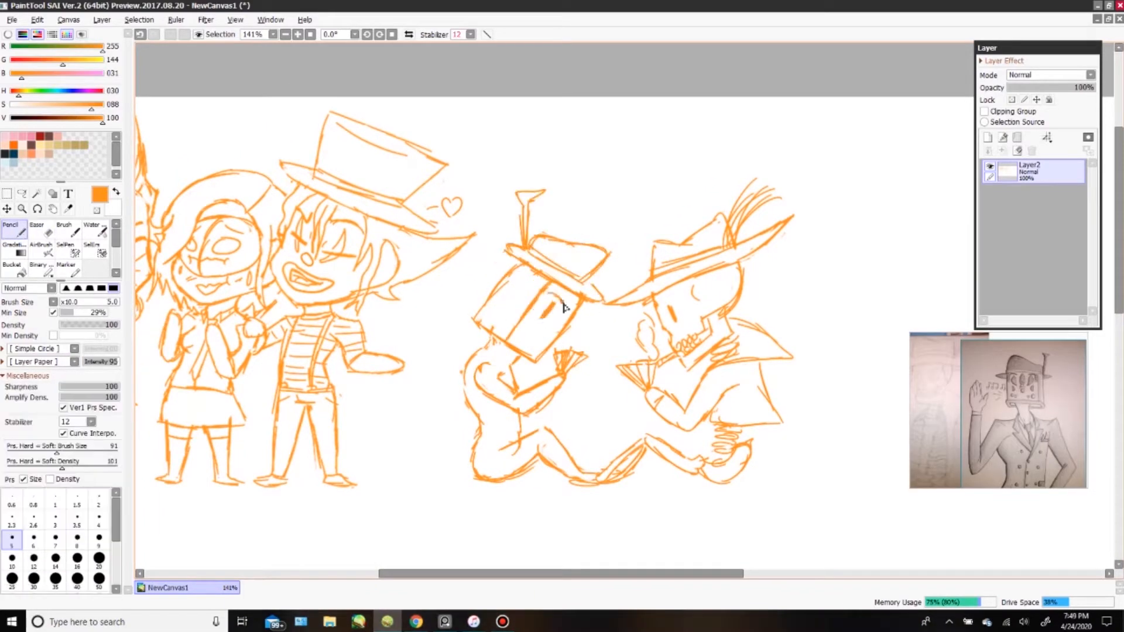